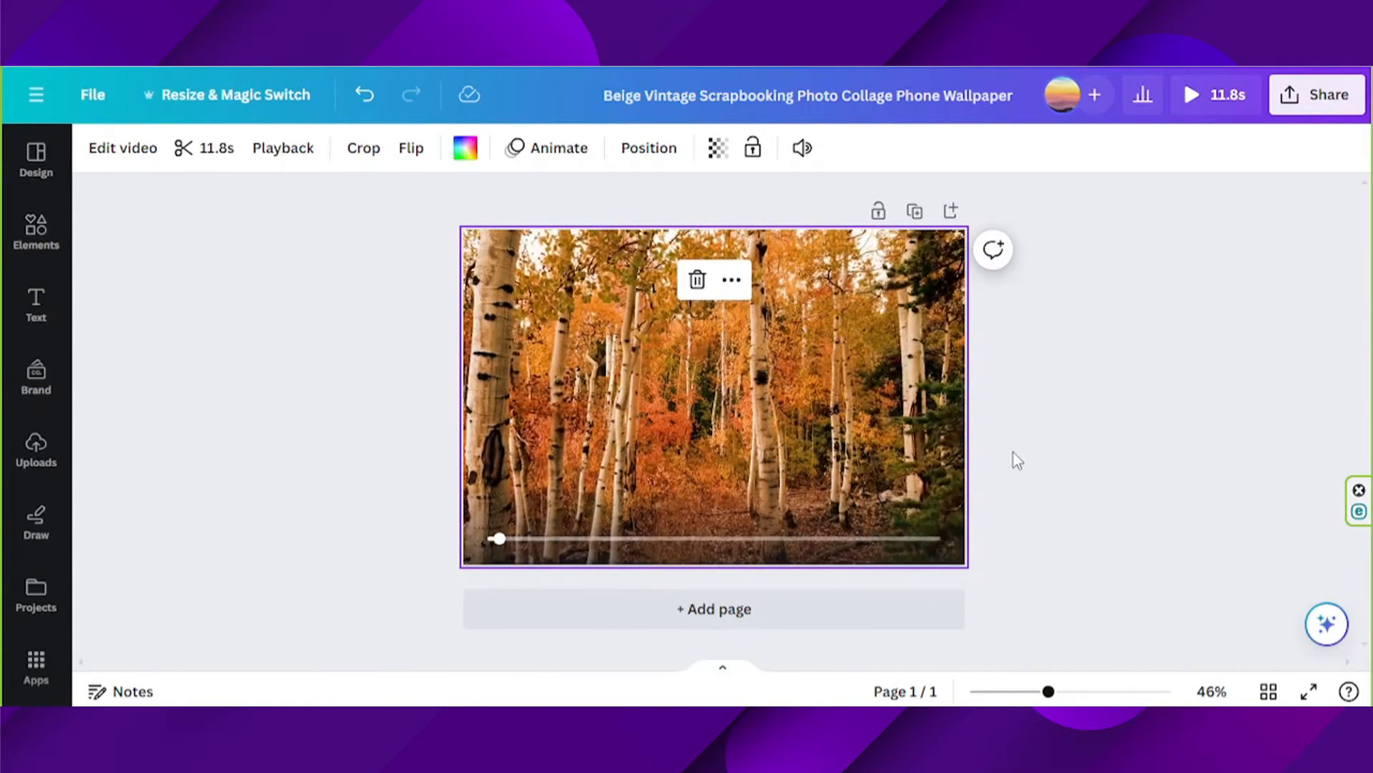
# Add an empty text box to the middle of the autumn forest video page.
pyautogui.moveTo(498, 538); pyautogui.dragTo(575, 539)
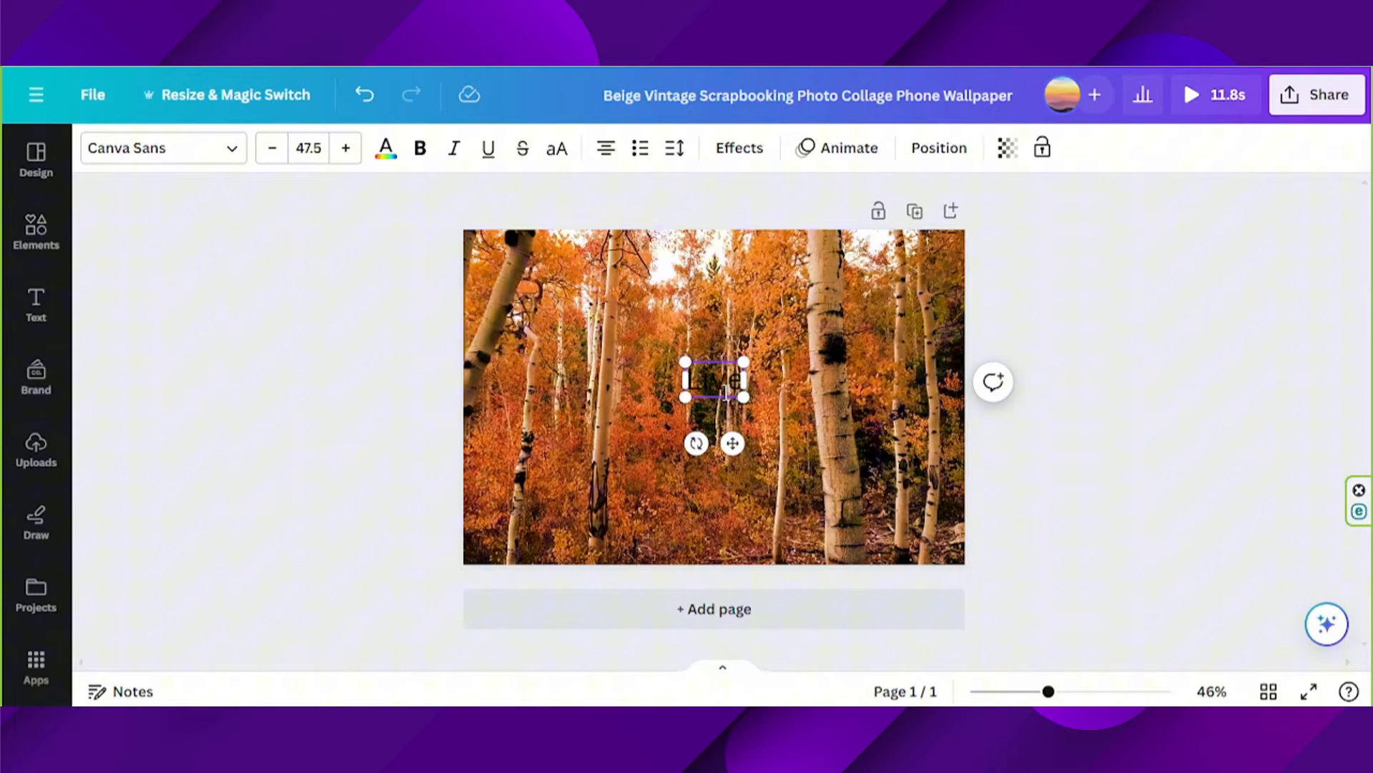
pyautogui.moveTo(27, 362)
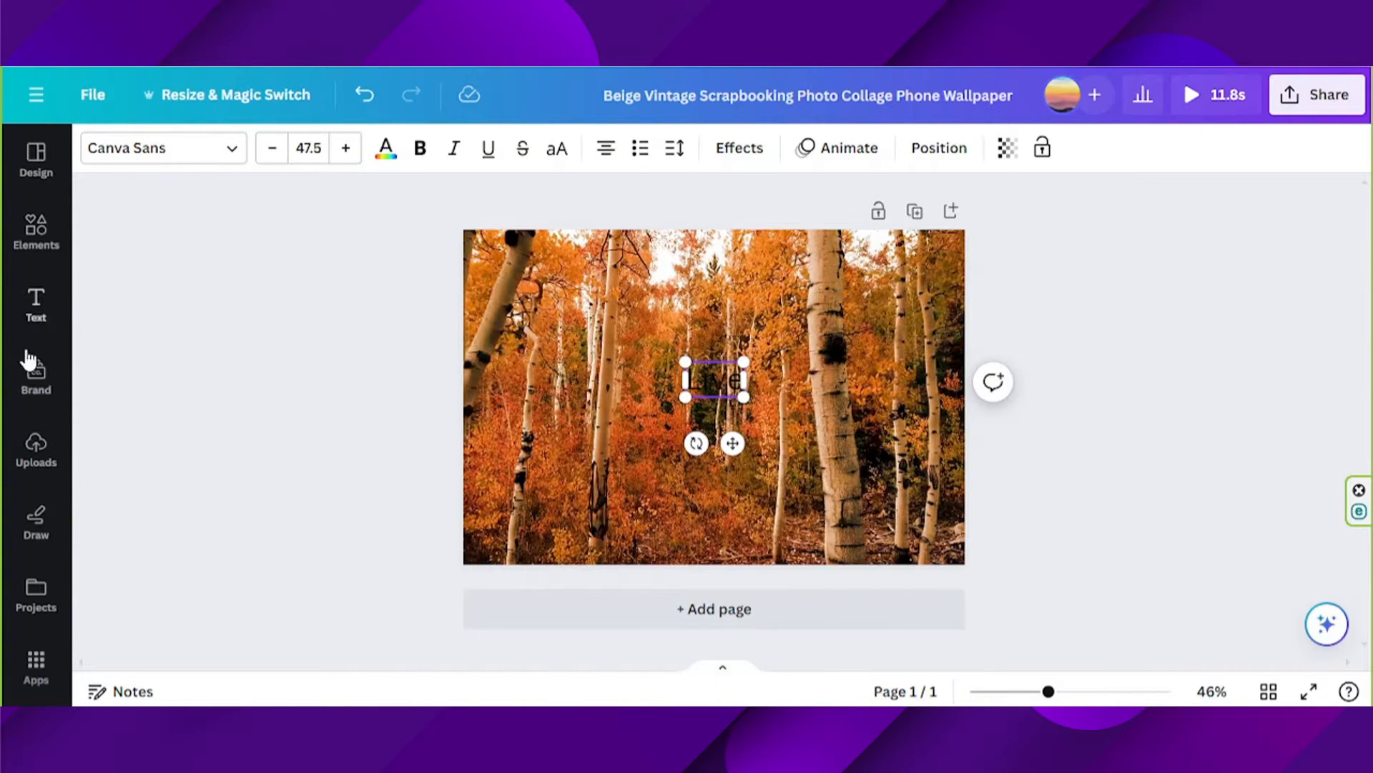
# Set 'Live' in the Le Jour Script font and shrink it into the upper left.
pyautogui.click(35, 305)
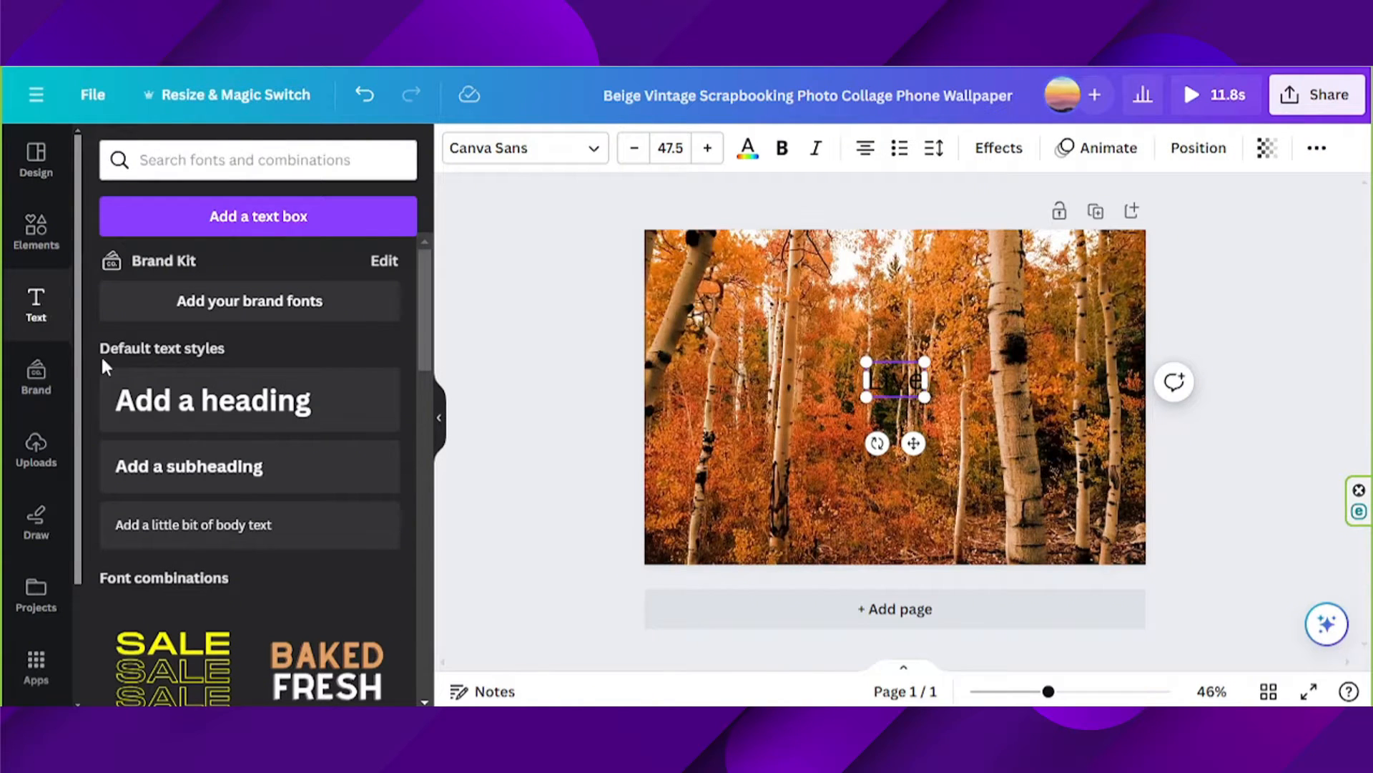
pyautogui.scroll(-3)
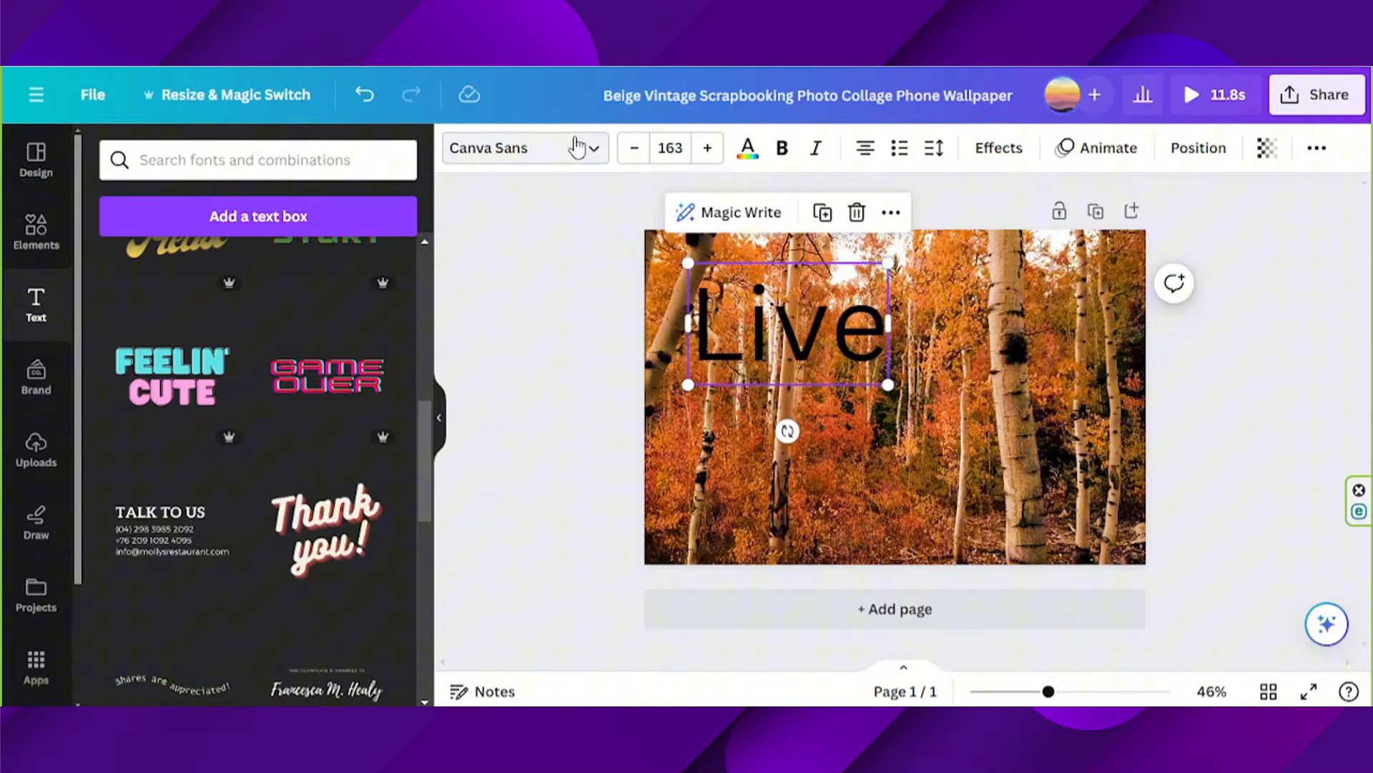
pyautogui.click(197, 443)
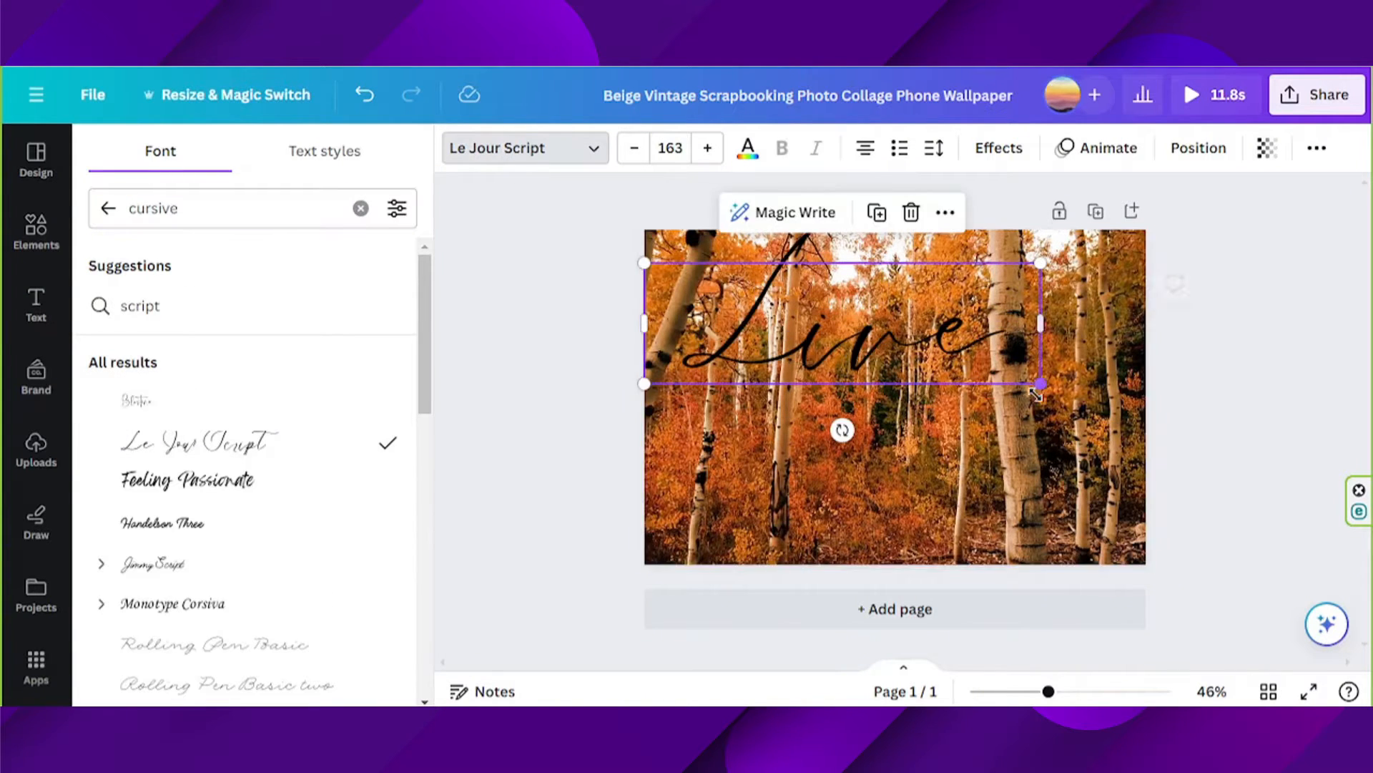
pyautogui.moveTo(1038, 384); pyautogui.dragTo(904, 335)
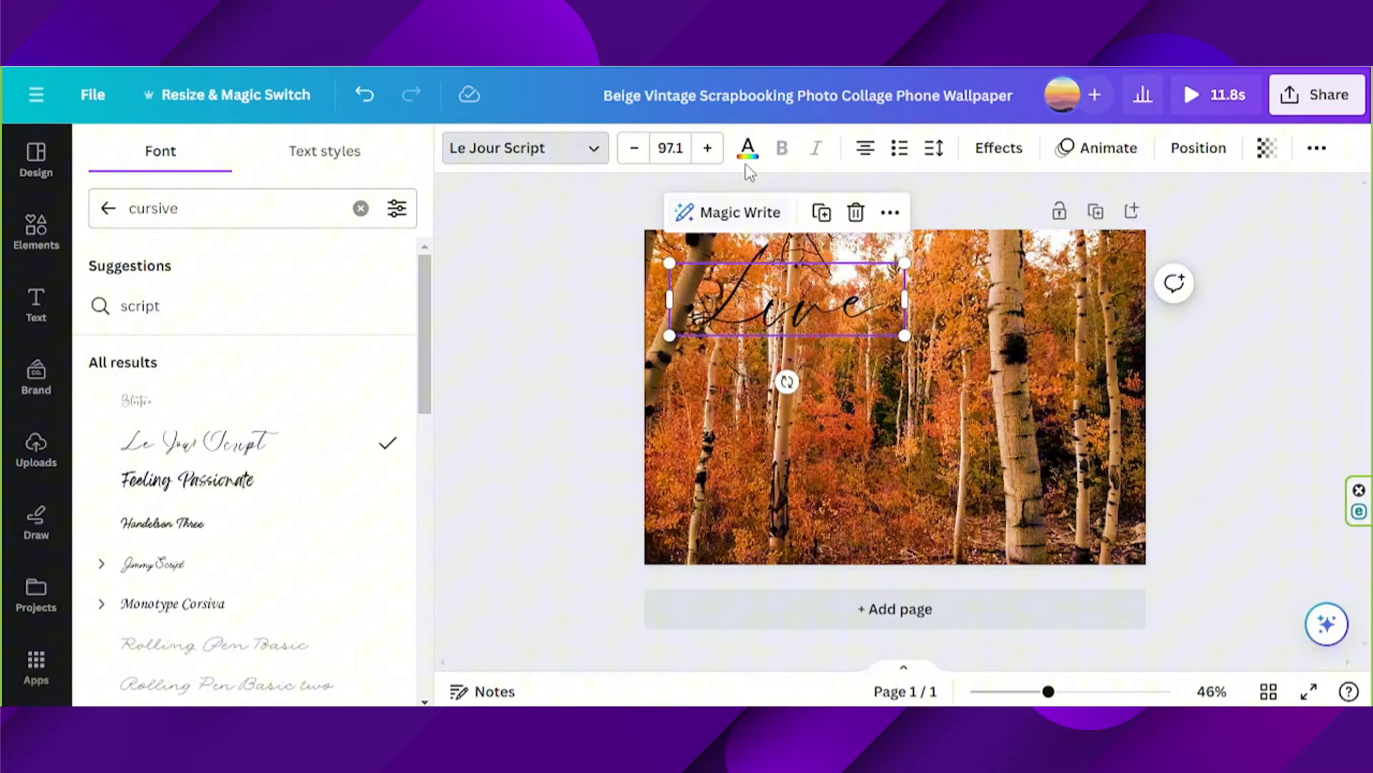
# Make 'Live' white with a Lift shadow effect and enlarge it slightly.
pyautogui.click(747, 148)
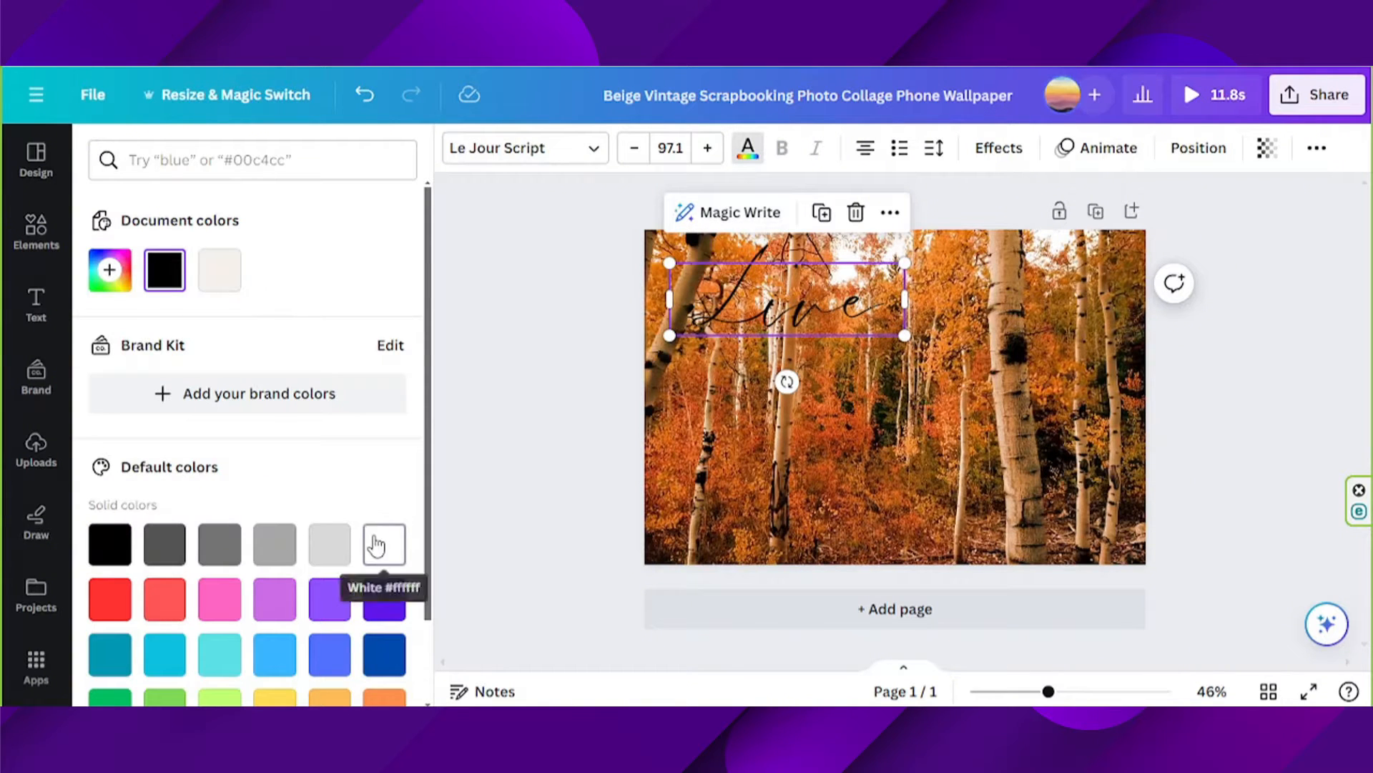
pyautogui.click(999, 147)
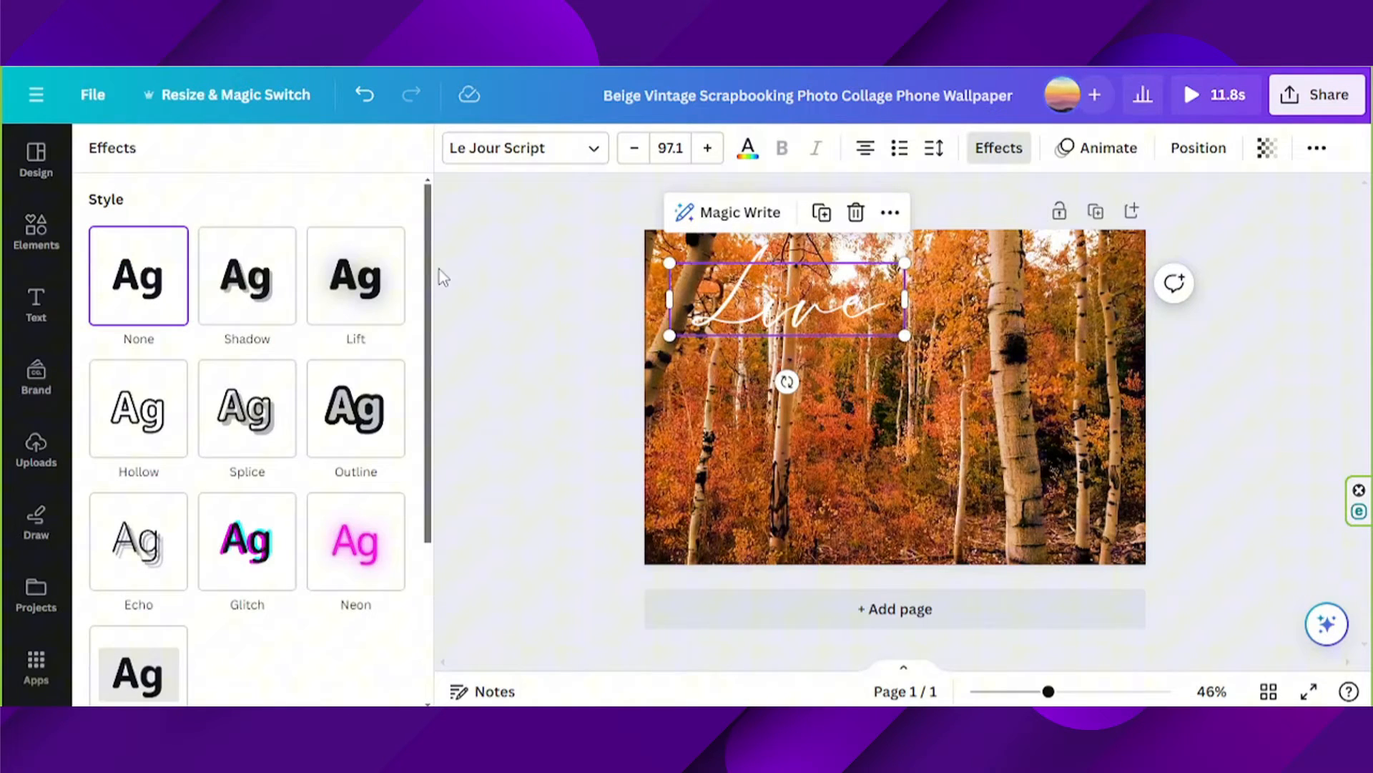
pyautogui.click(355, 276)
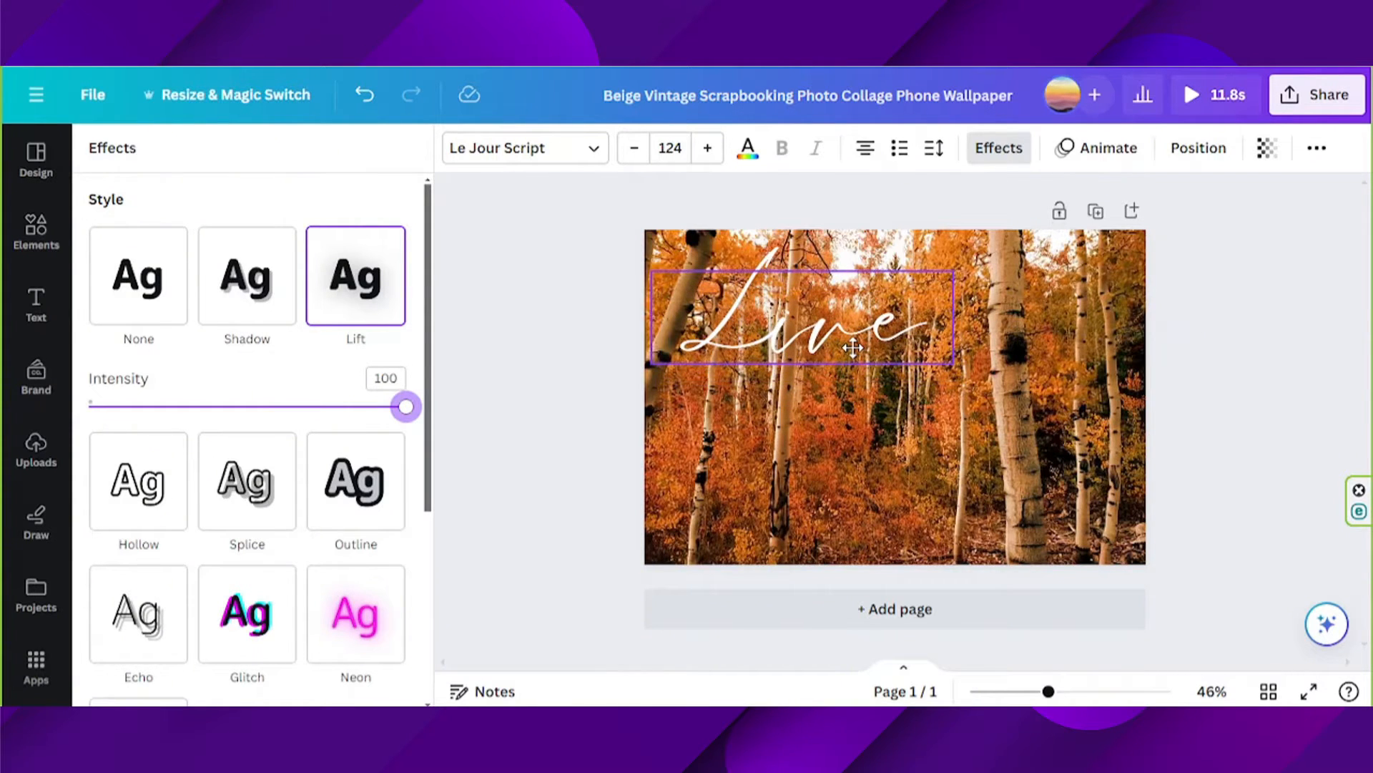
pyautogui.click(891, 451)
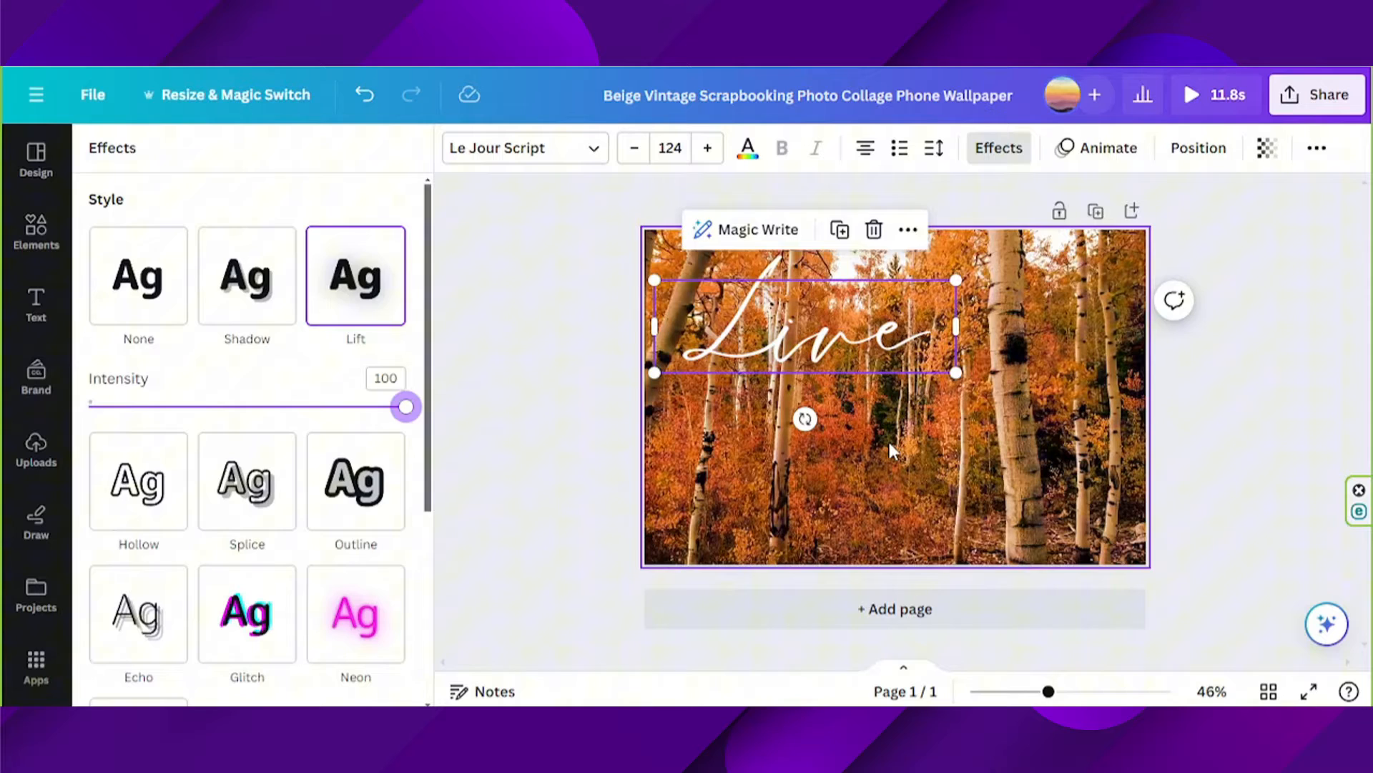
pyautogui.click(36, 303)
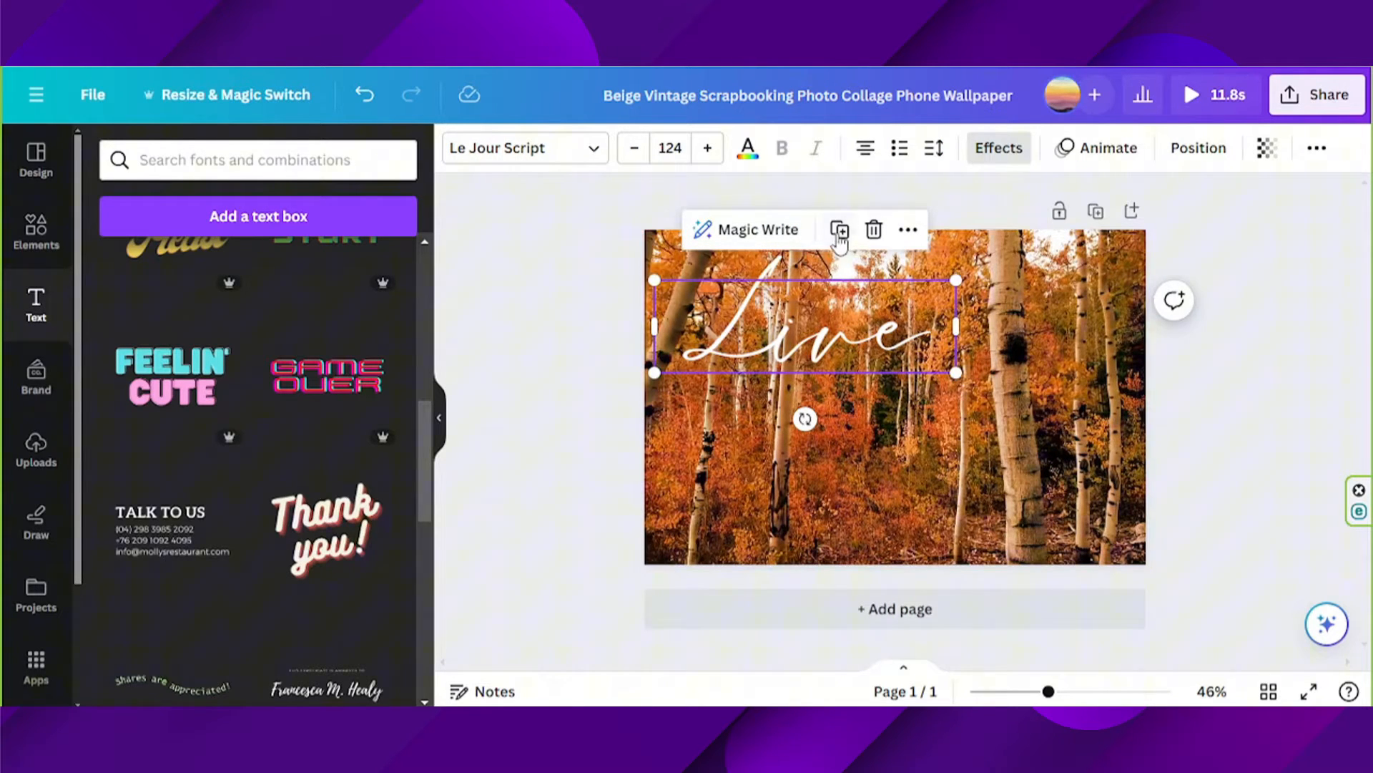
# Duplicate 'Live' into 'Laugh' and 'Love', staggered across the forest scene.
pyautogui.click(838, 230)
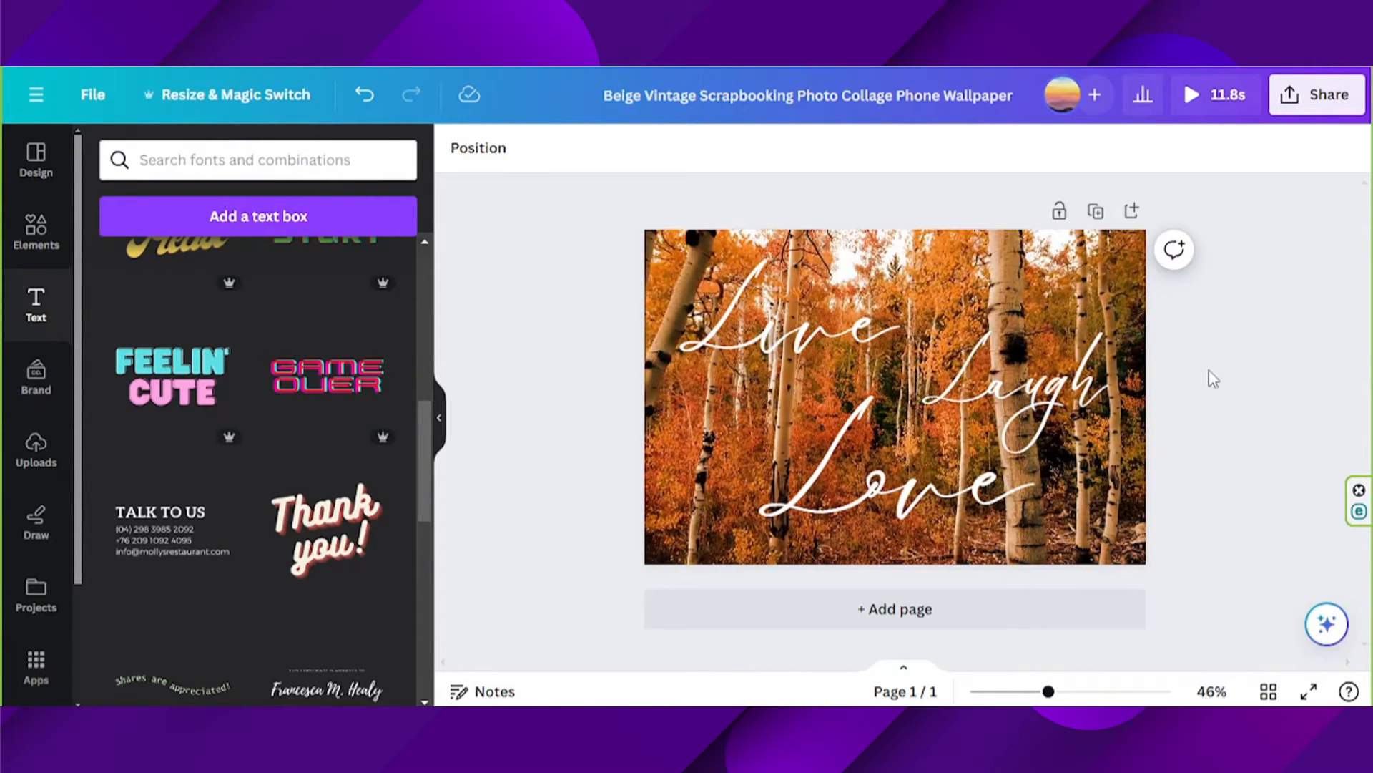
pyautogui.click(788, 332)
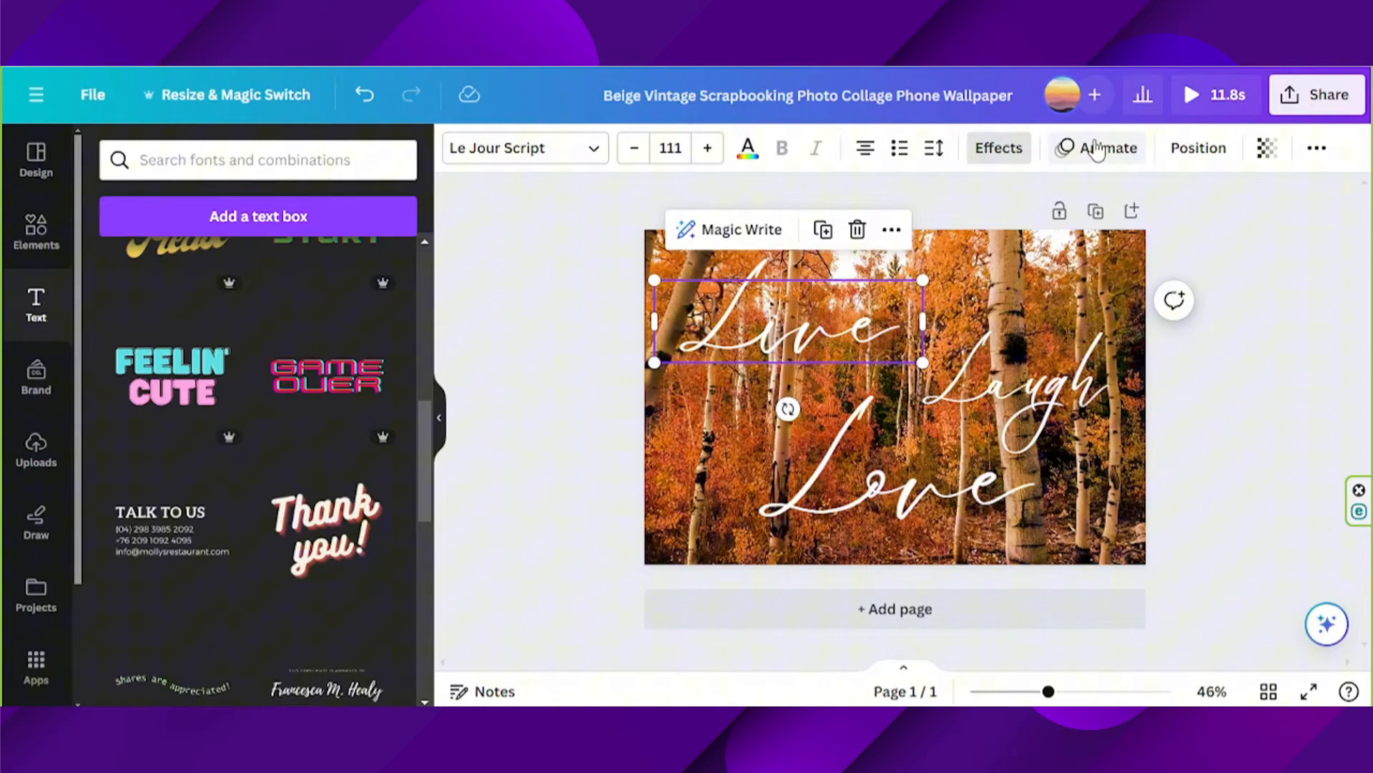
# Apply On enter text animations: Bounce for 'Love' and Rise for 'Laugh'.
pyautogui.click(1106, 148)
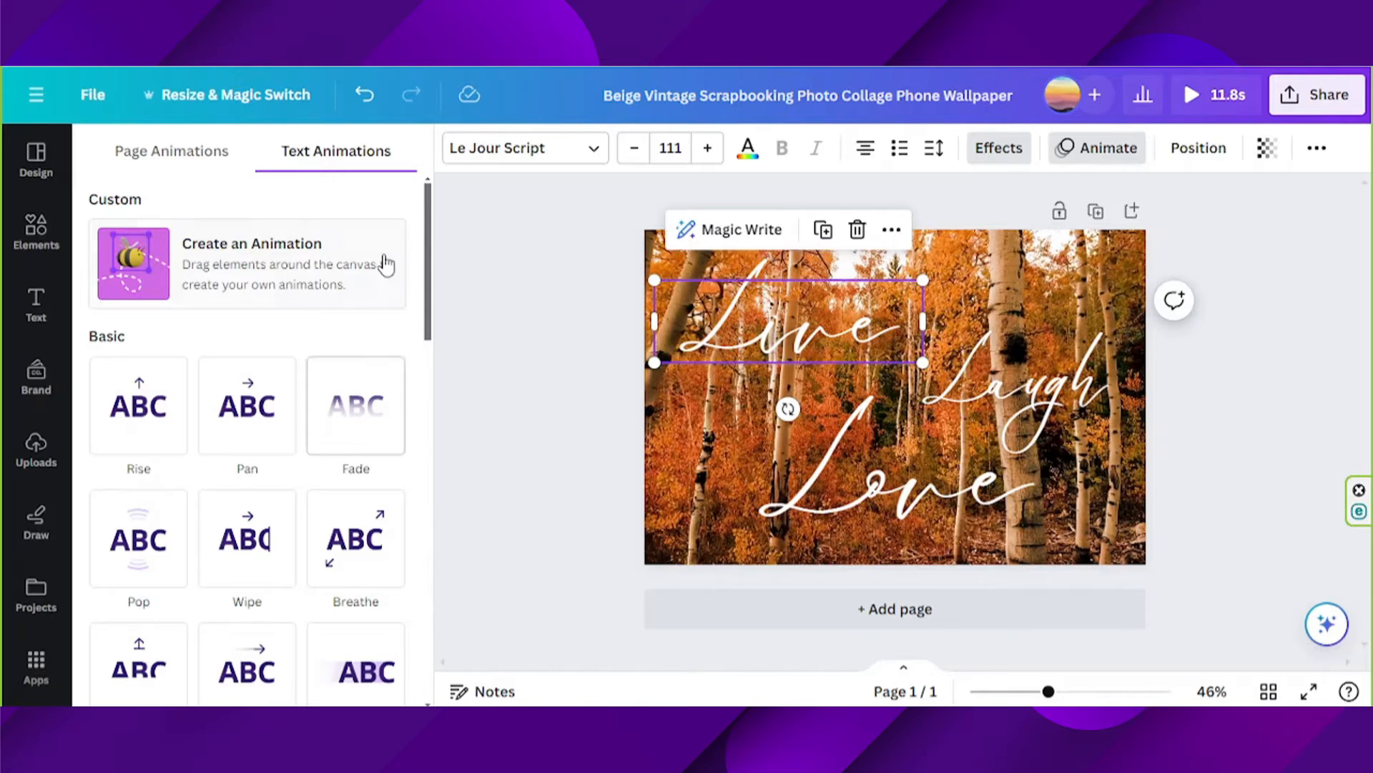
pyautogui.scroll(-3)
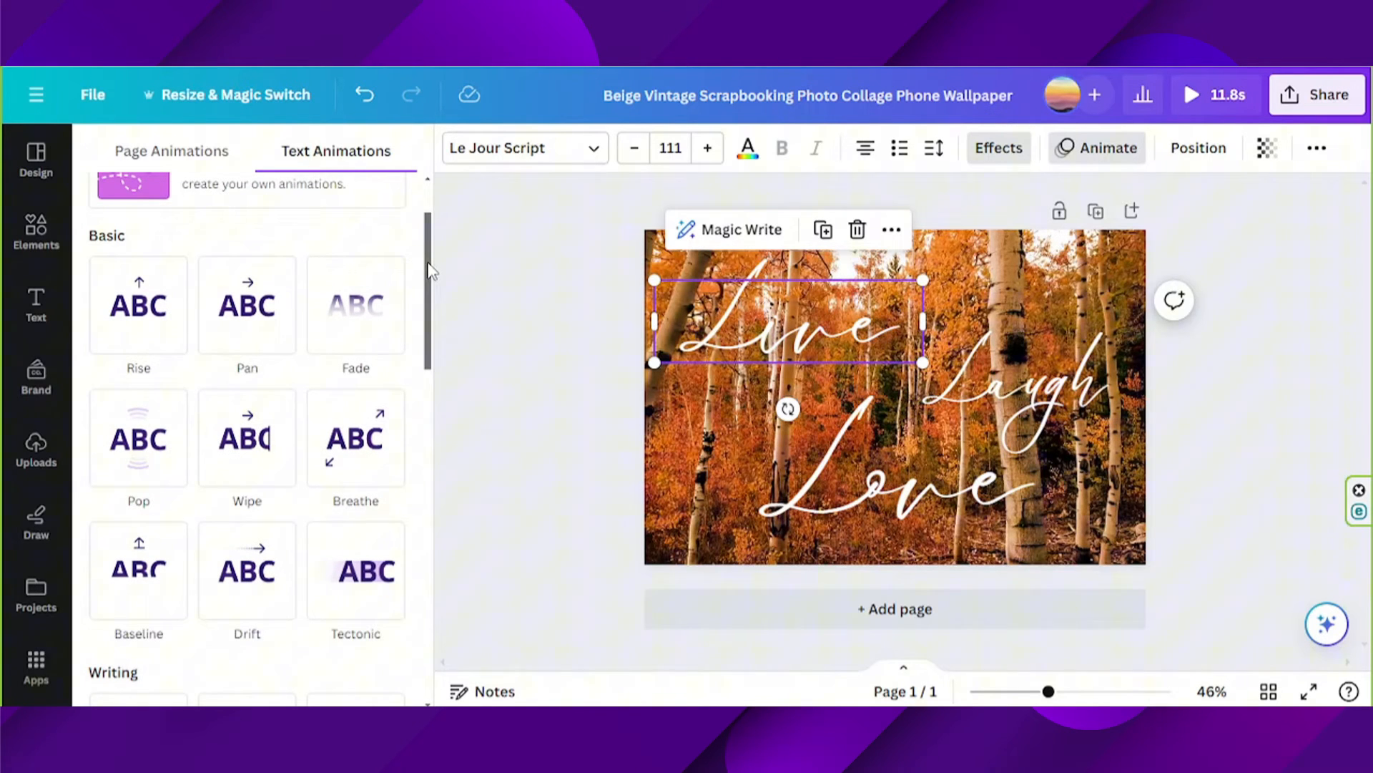
pyautogui.scroll(-3)
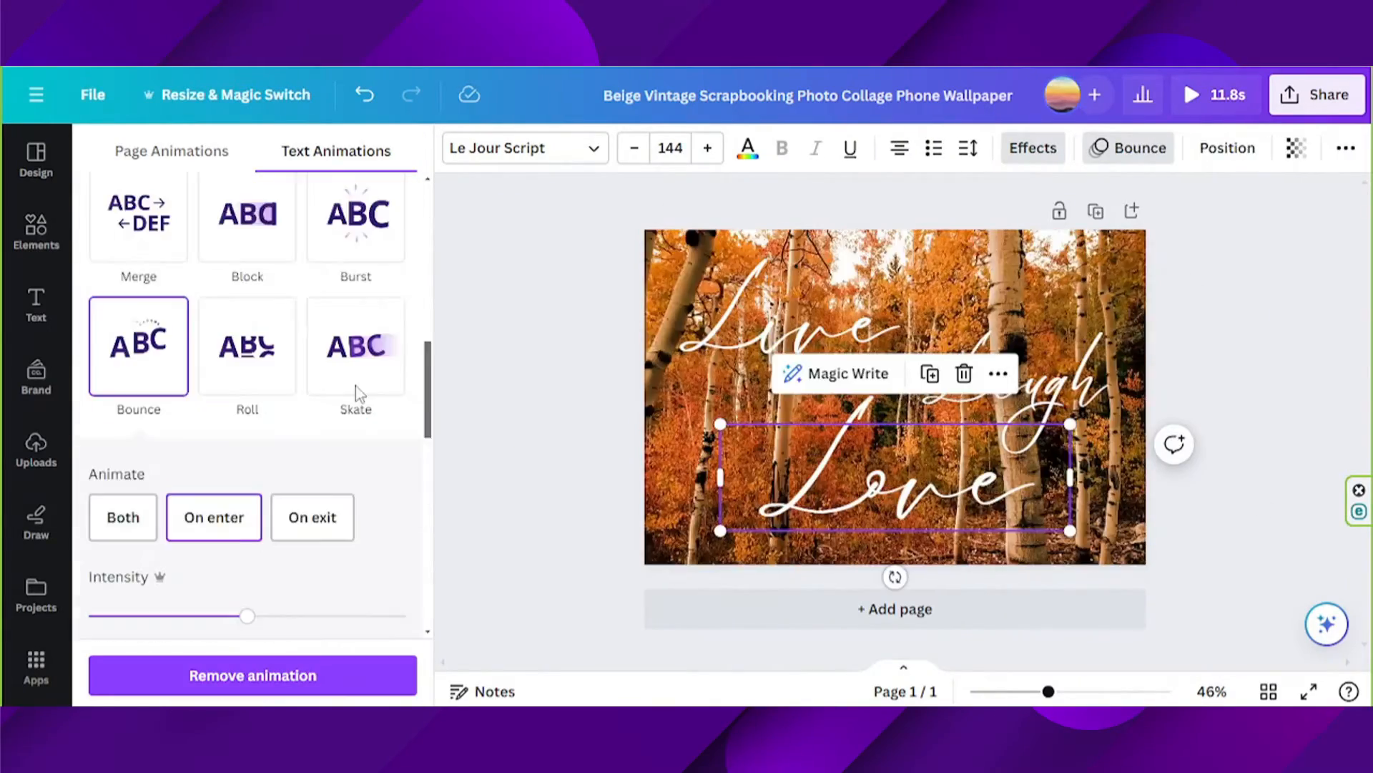
pyautogui.click(356, 345)
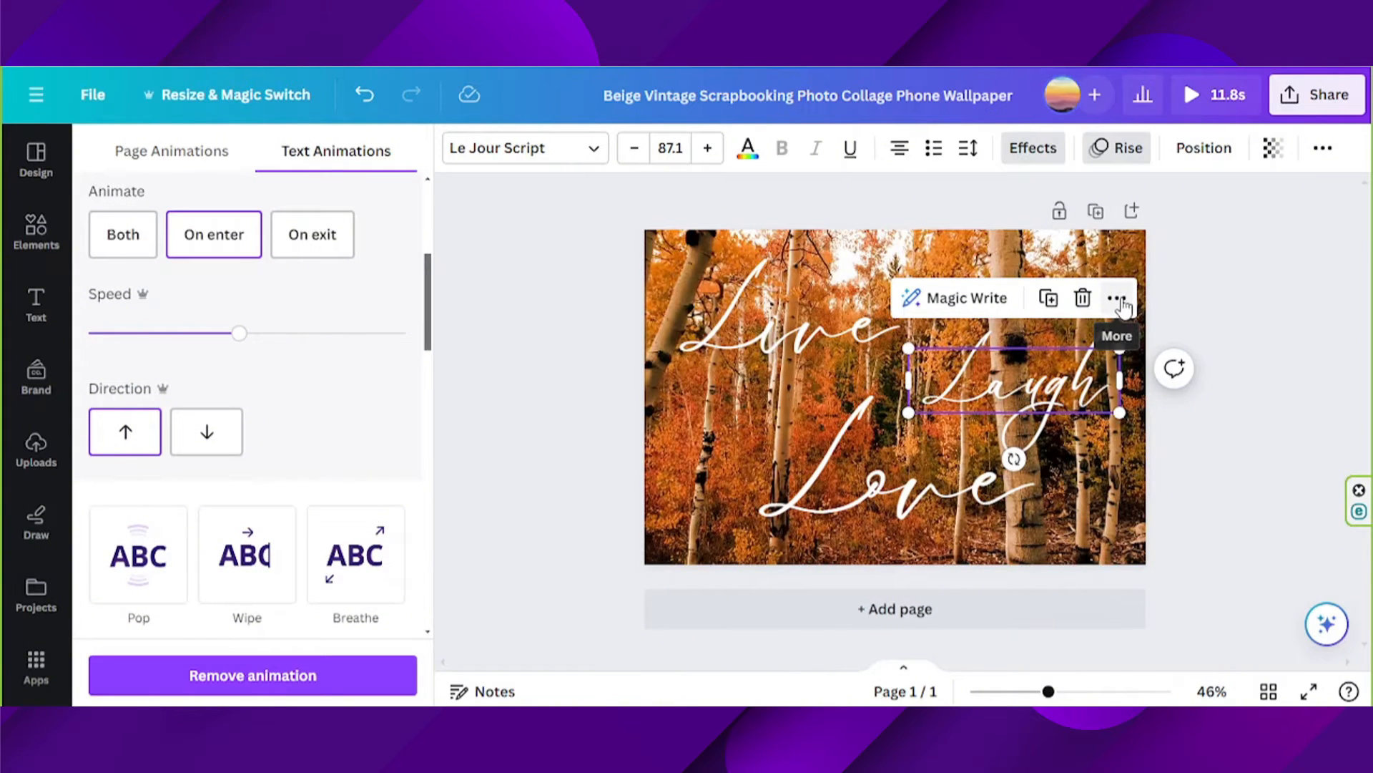
# Show the timing track for 'Laugh' in the timeline and adjust when it appears.
pyautogui.click(1118, 299)
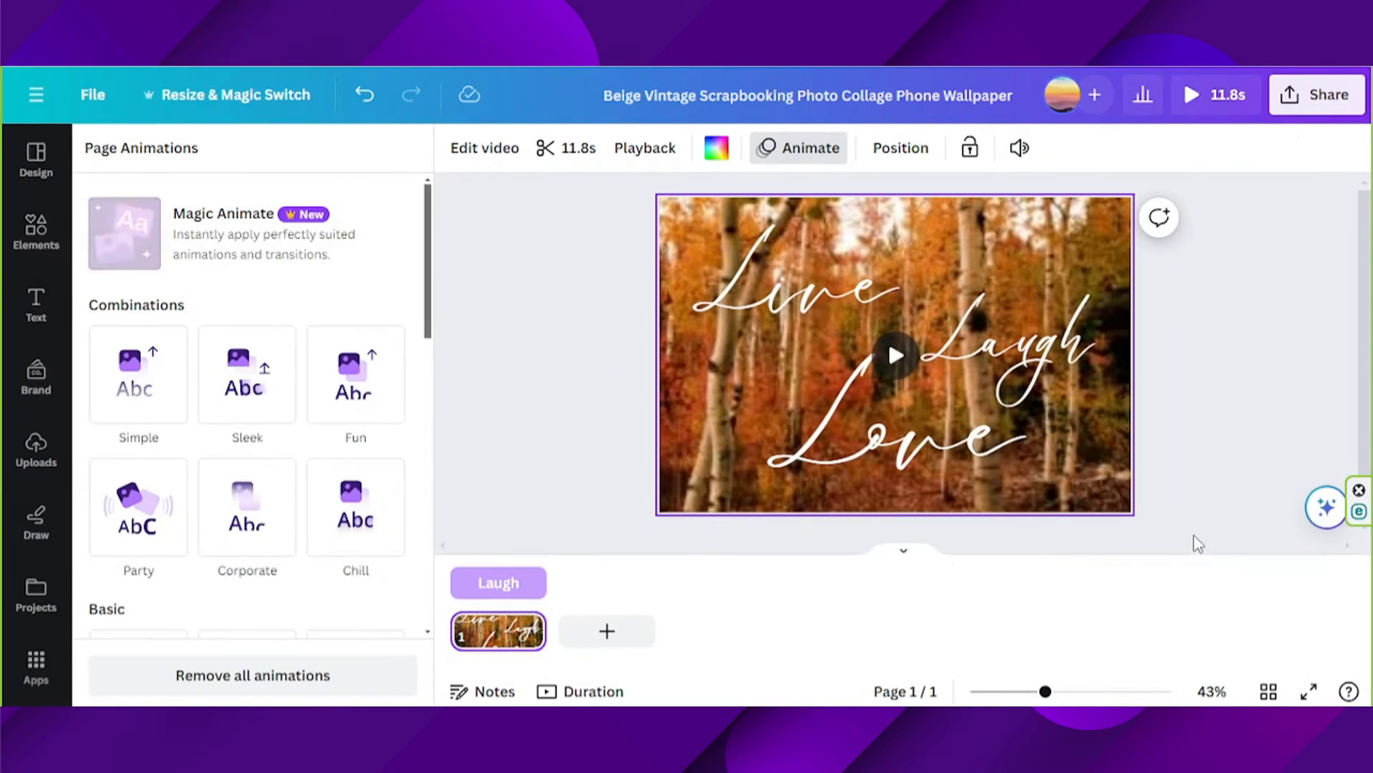
pyautogui.click(891, 447)
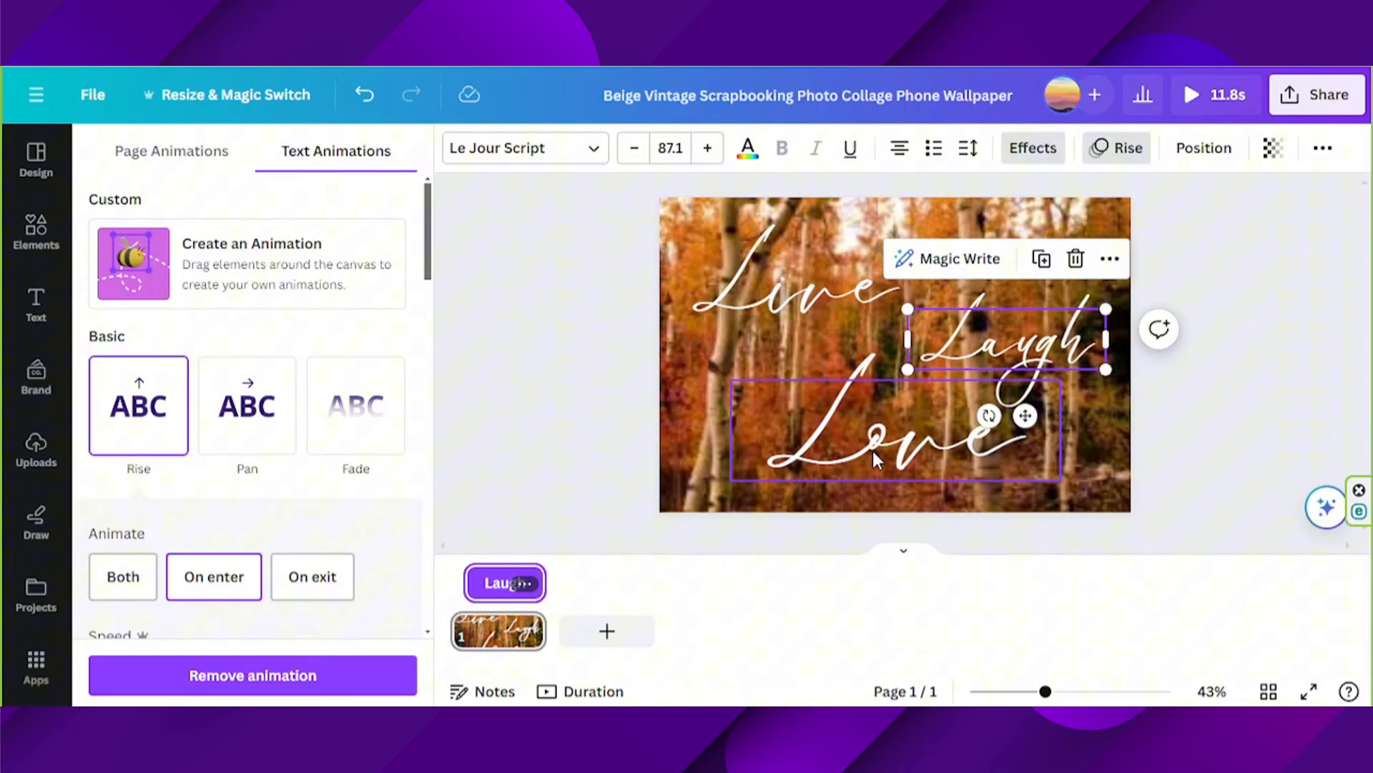
pyautogui.moveTo(903, 445)
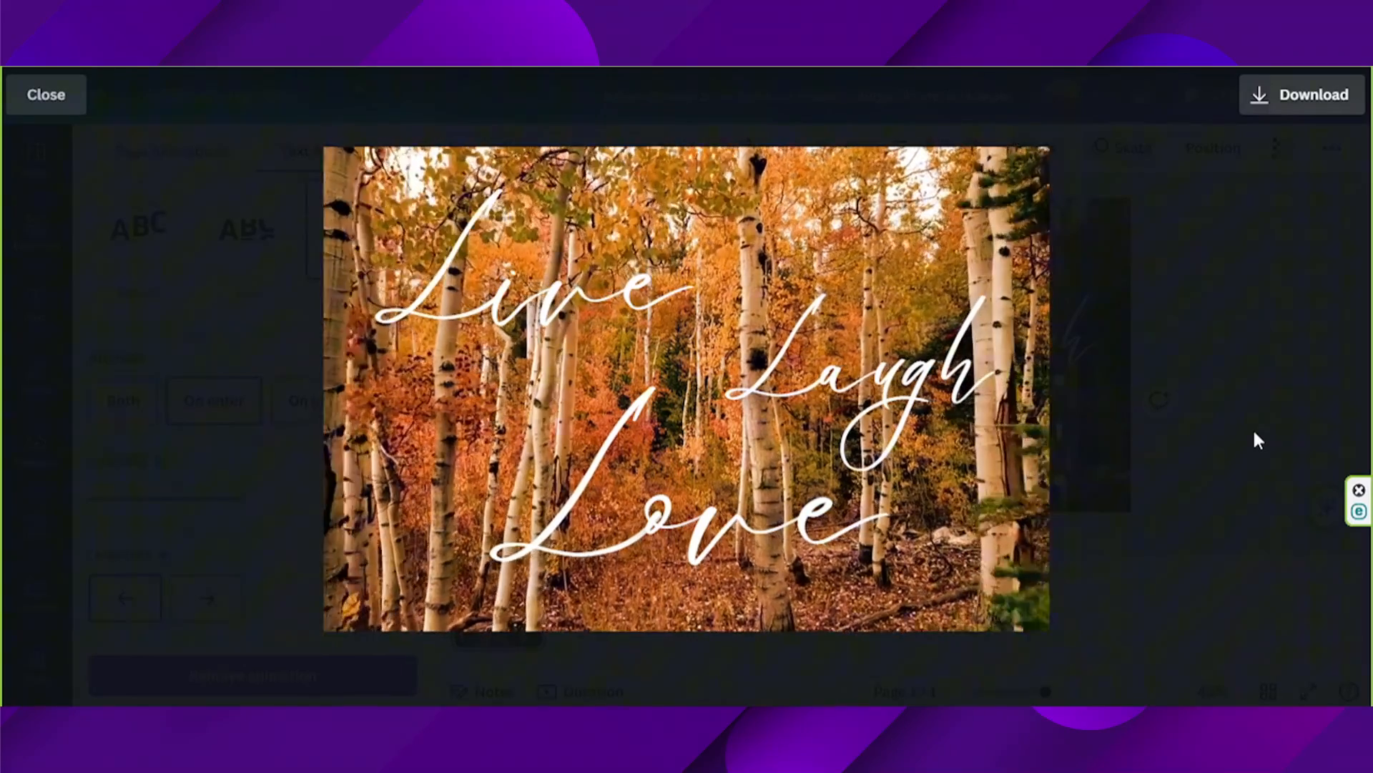
# Exit the full-screen preview and deselect the three words.
pyautogui.click(44, 94)
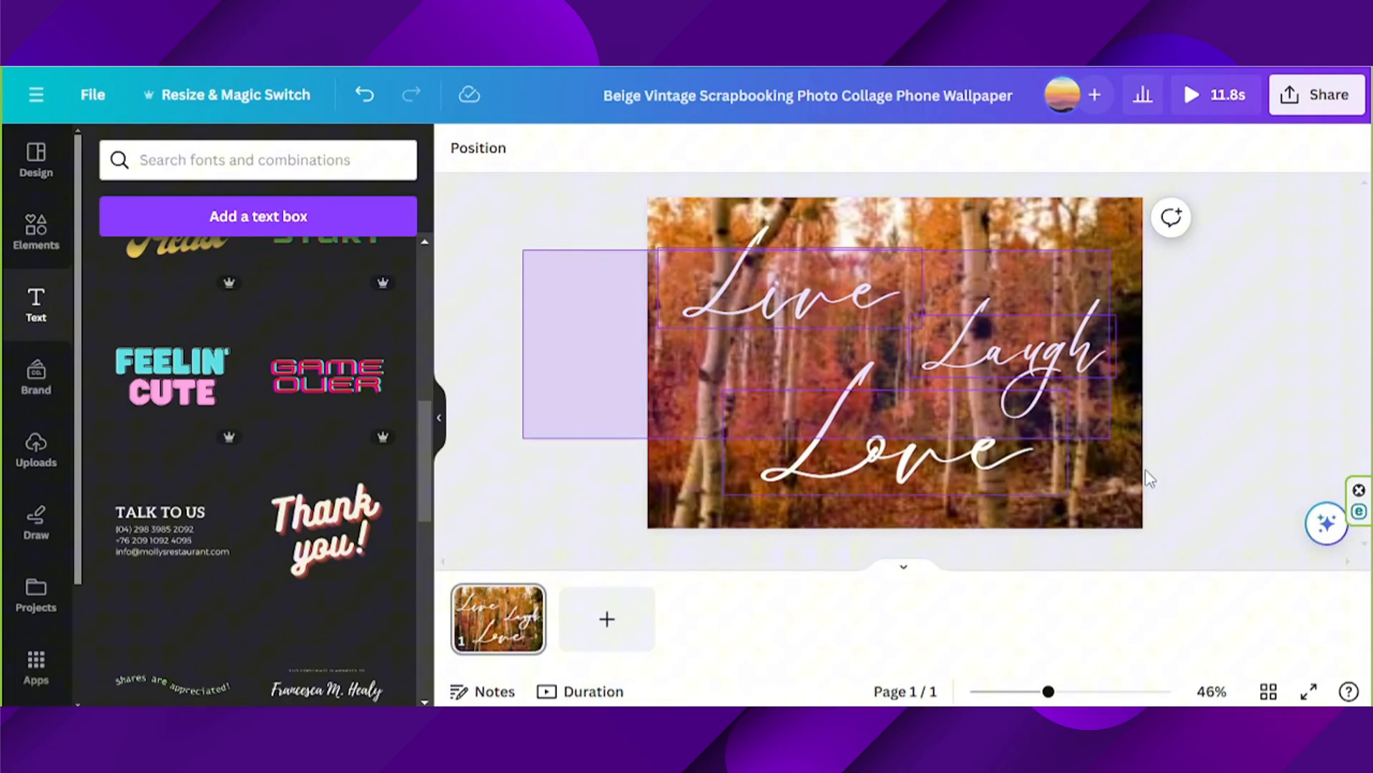
pyautogui.click(1236, 380)
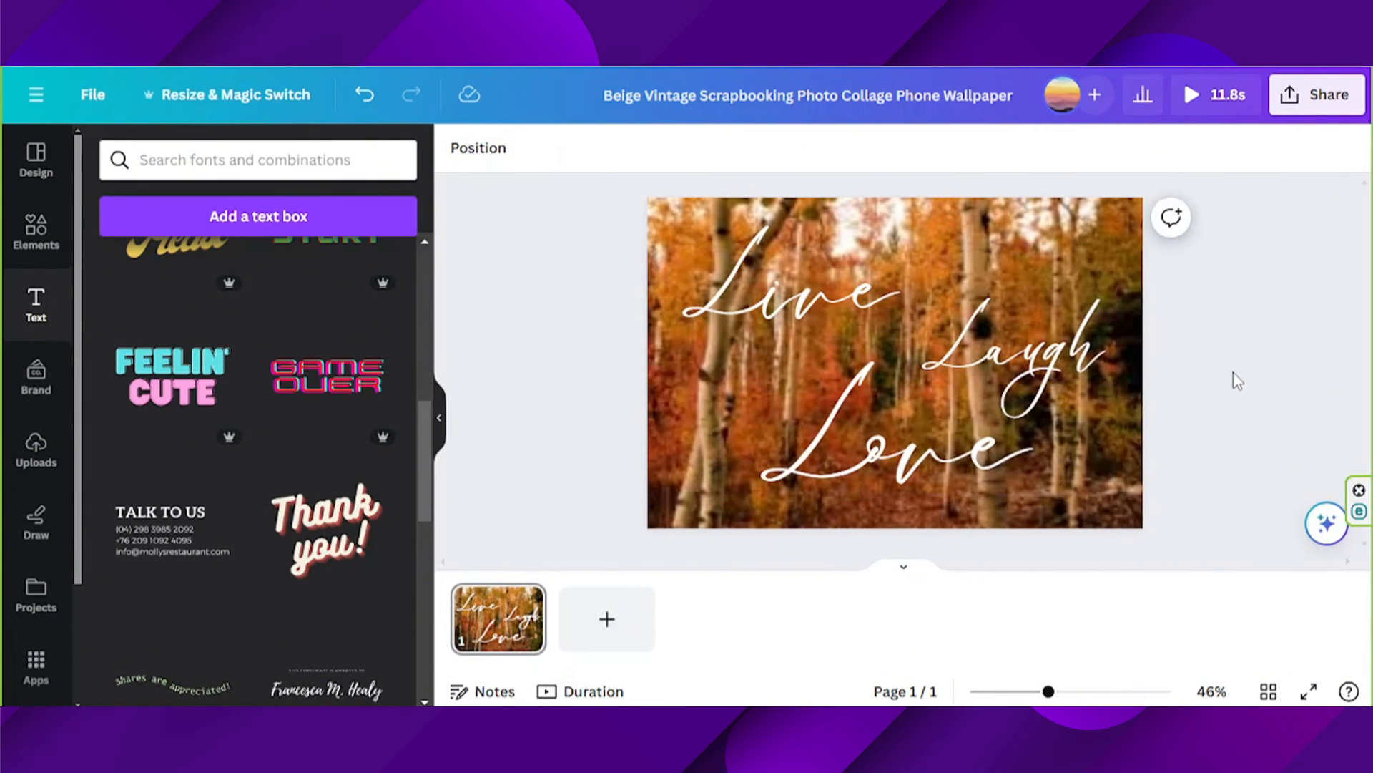